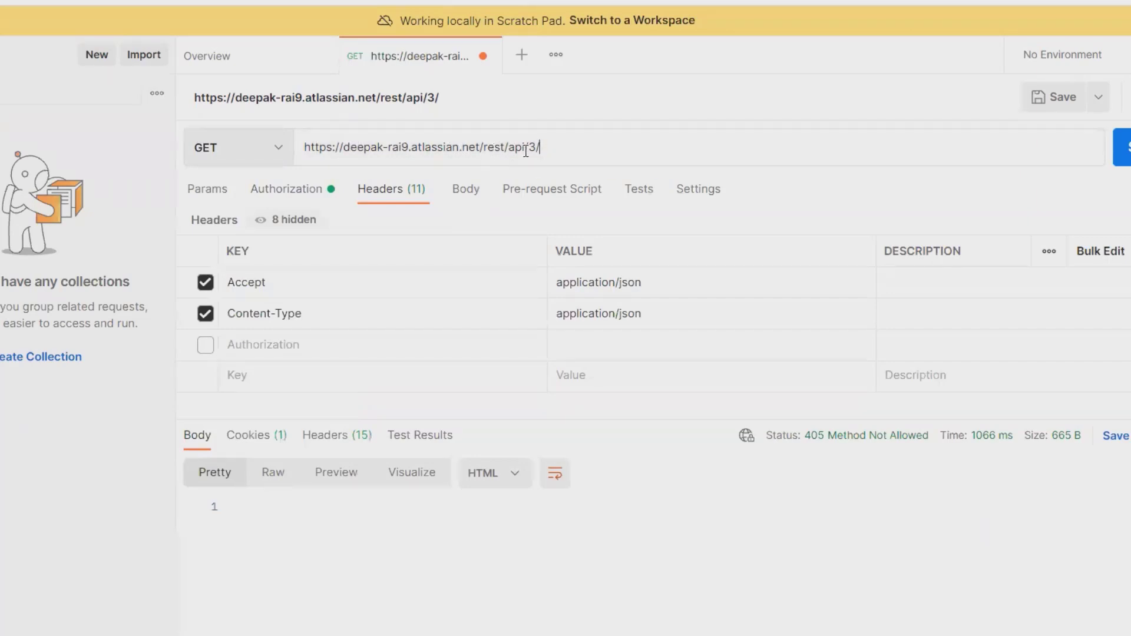
Append 'events' to the /rest/api/3/ URL and send the GET request.
{"action": "type", "text": "e"}
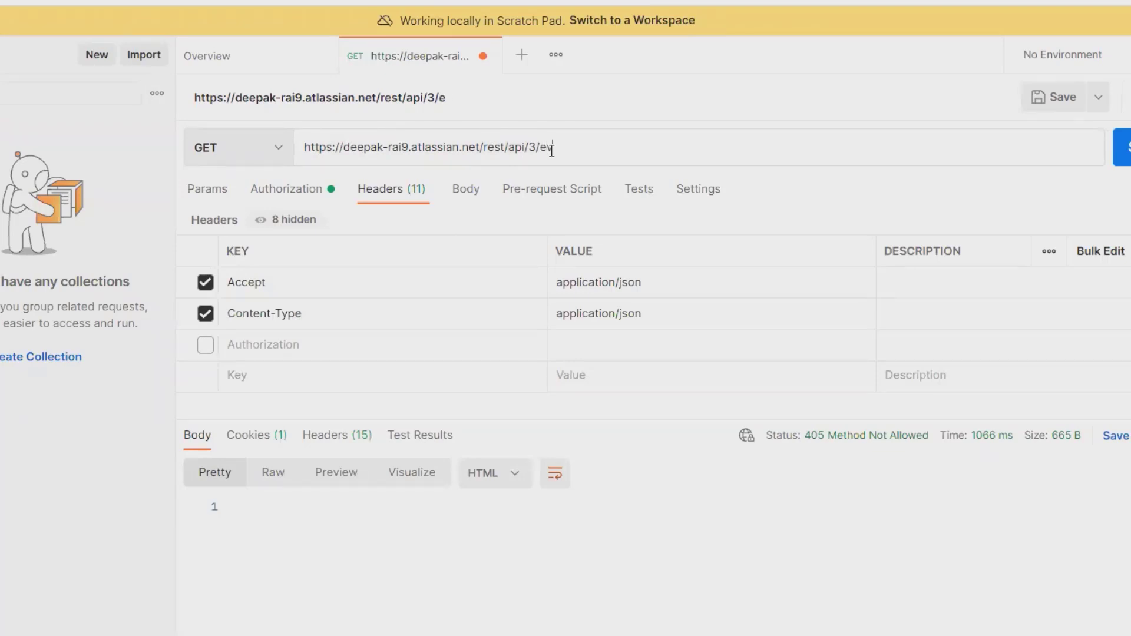
{"action": "type", "text": "ve"}
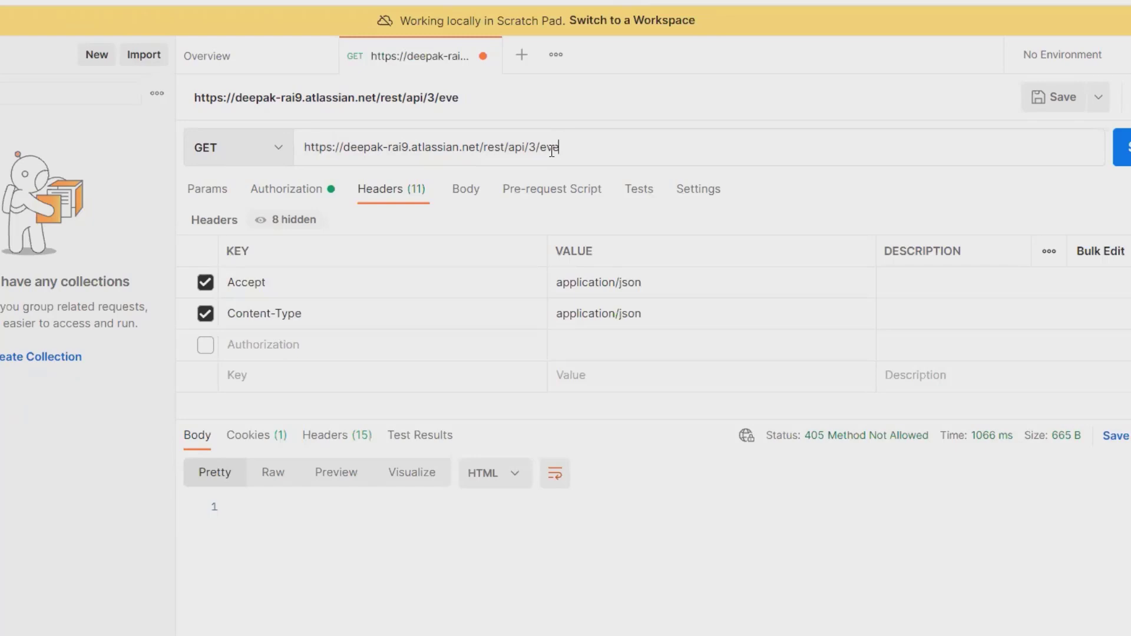
{"action": "type", "text": "nts"}
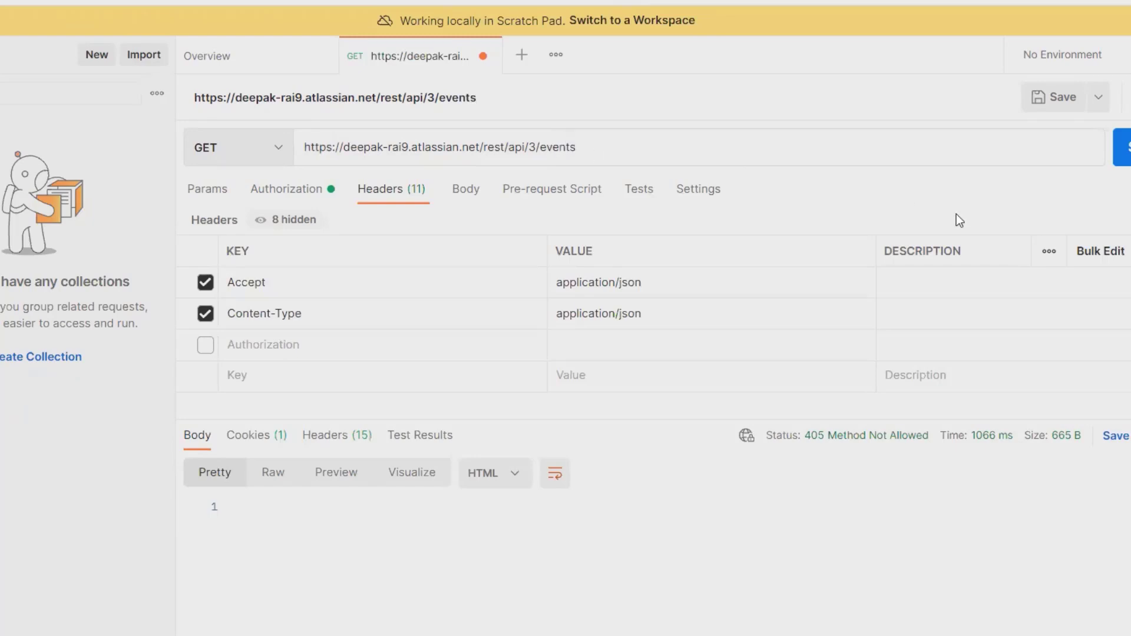
{"action": "left_click", "coordinate": [1129, 150]}
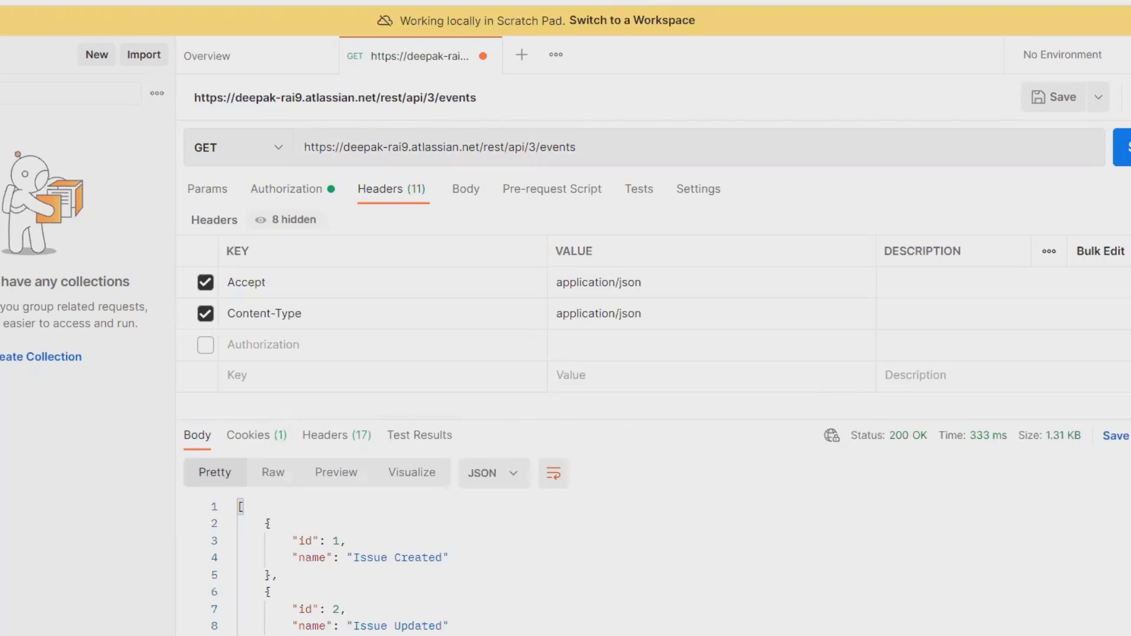
Scroll the response Body to review the returned JSON events (Issue Created, Issue Updated).
{"action": "scroll", "scroll_direction": "down", "scroll_amount": 3}
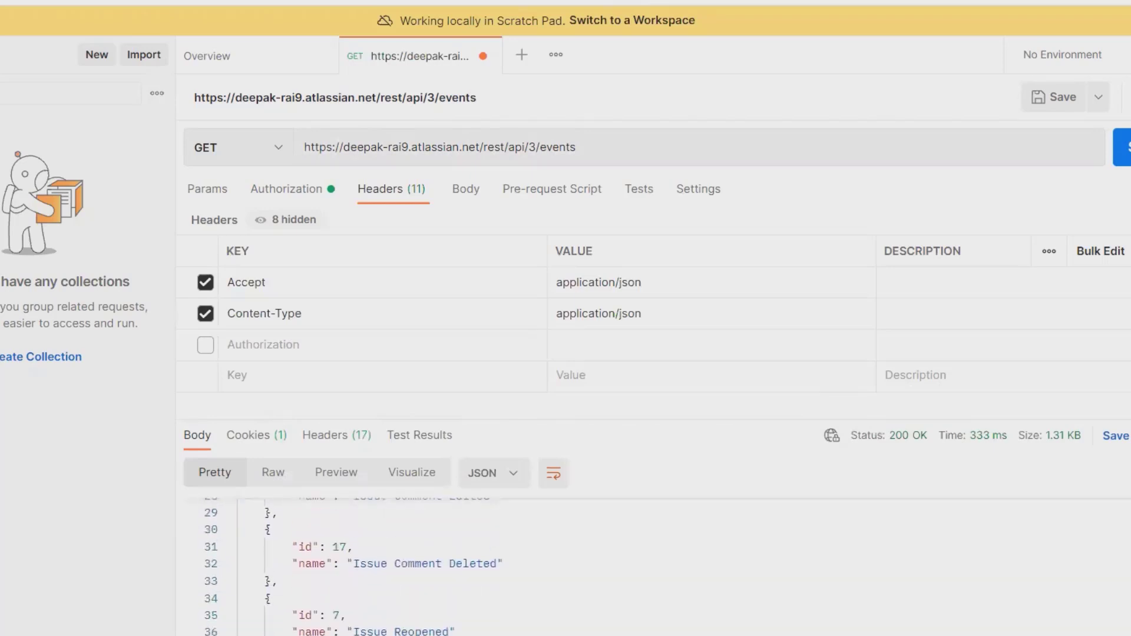
{"action": "scroll", "scroll_direction": "down", "scroll_amount": 3}
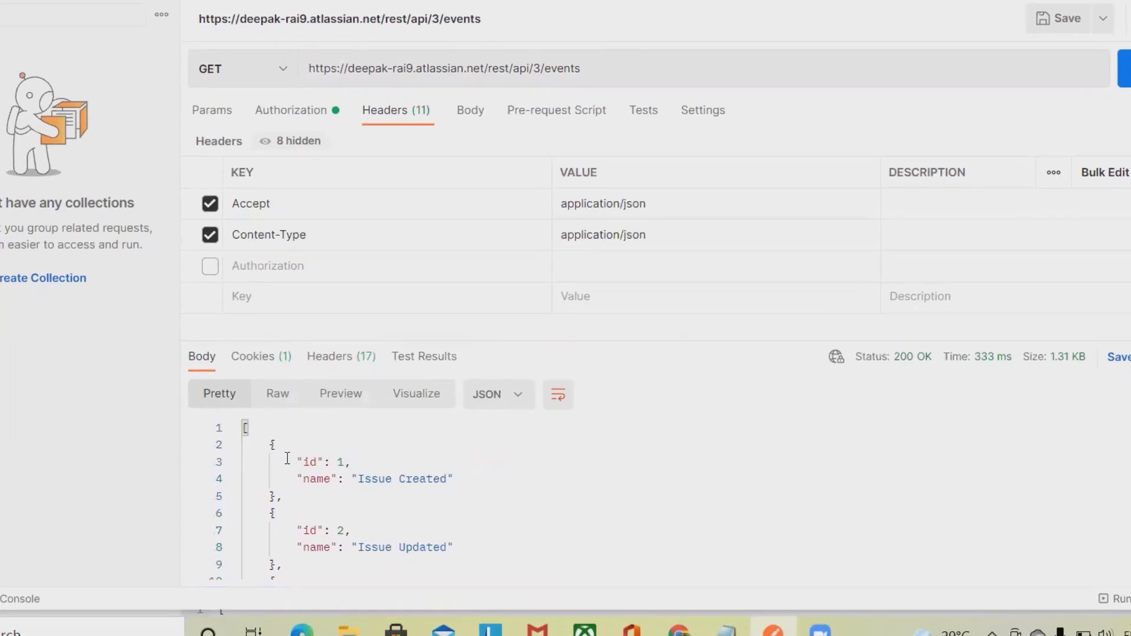
{"action": "mouse_move", "coordinate": [345, 564]}
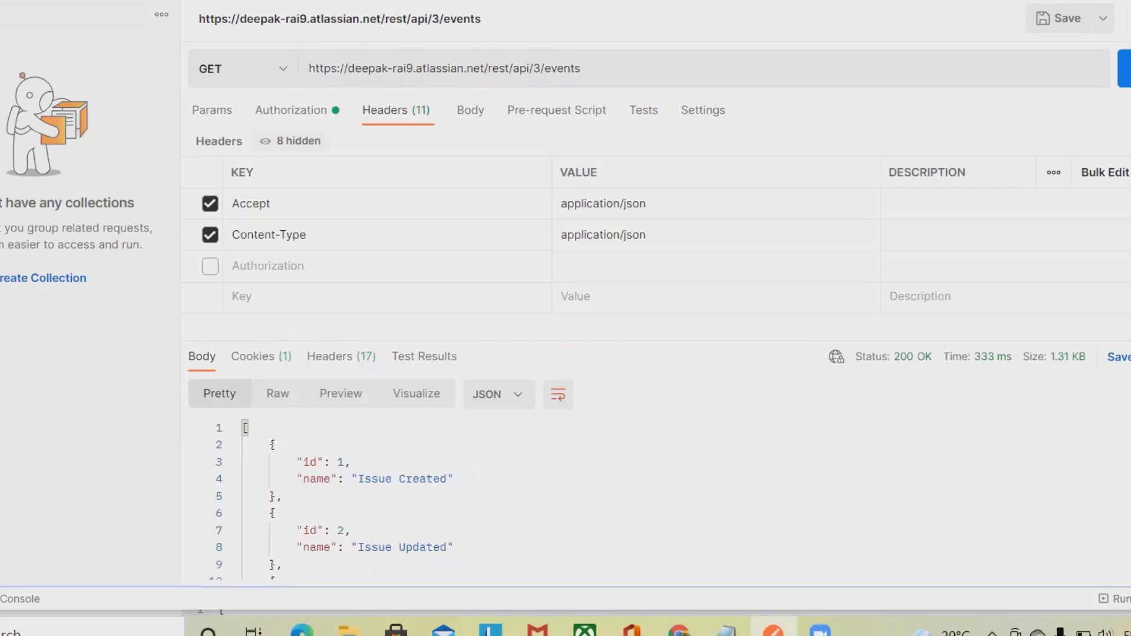
{"action": "scroll", "scroll_direction": "down", "scroll_amount": 3}
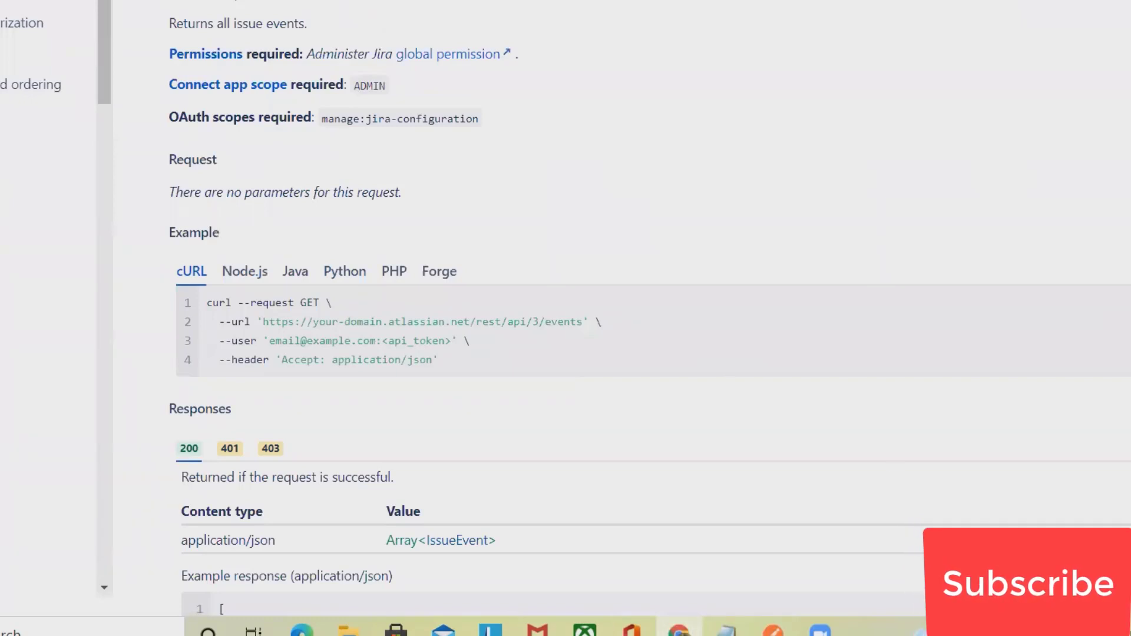
Scroll the Jira docs to the example 200 response for GET /rest/api/3/events.
{"action": "scroll", "scroll_direction": "down", "scroll_amount": 3}
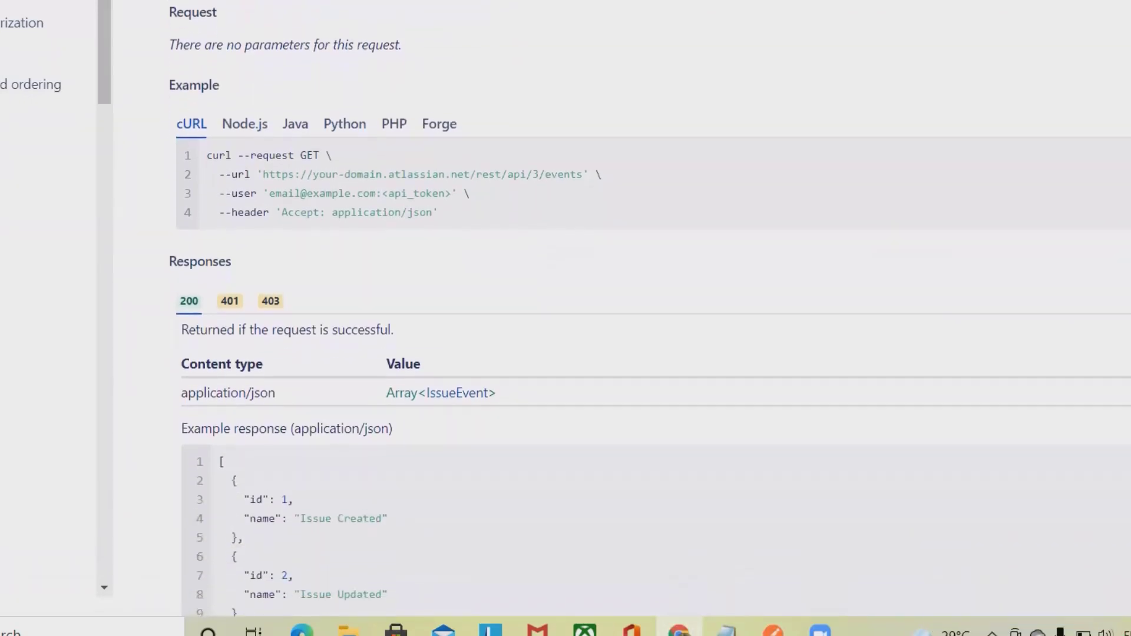
{"action": "scroll", "scroll_direction": "down", "scroll_amount": 3}
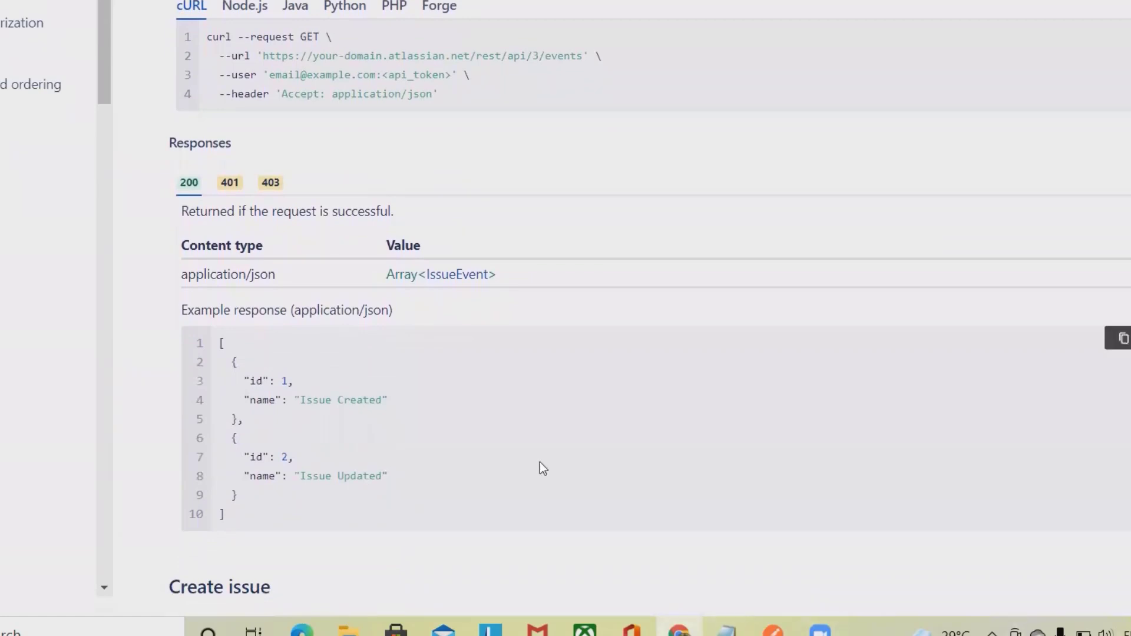
{"action": "mouse_move", "coordinate": [297, 382]}
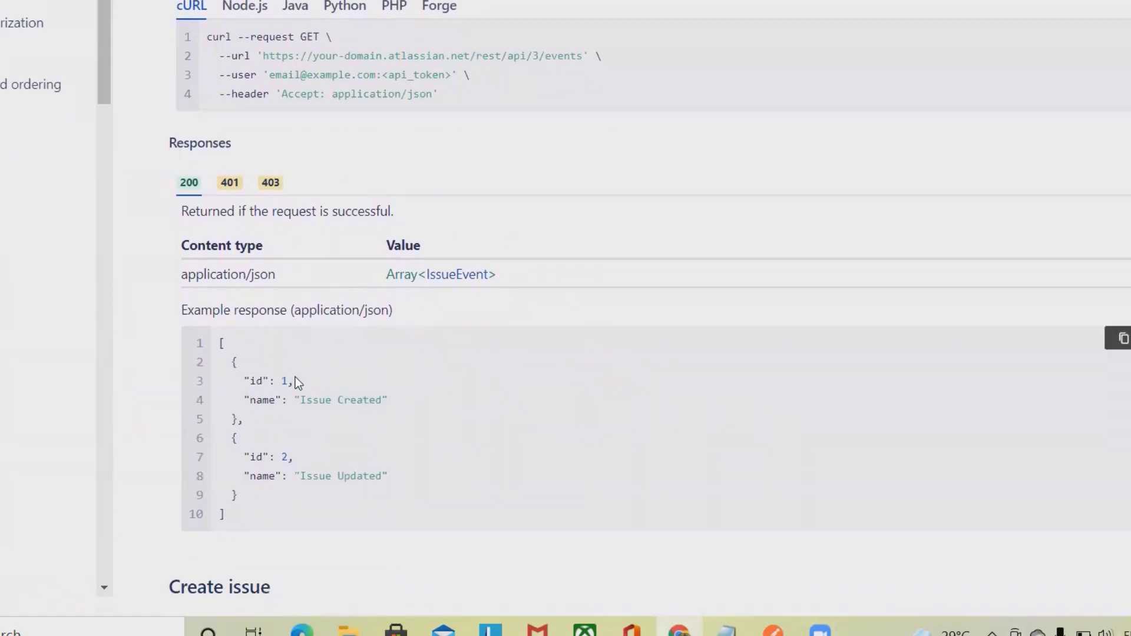
{"action": "mouse_move", "coordinate": [354, 264]}
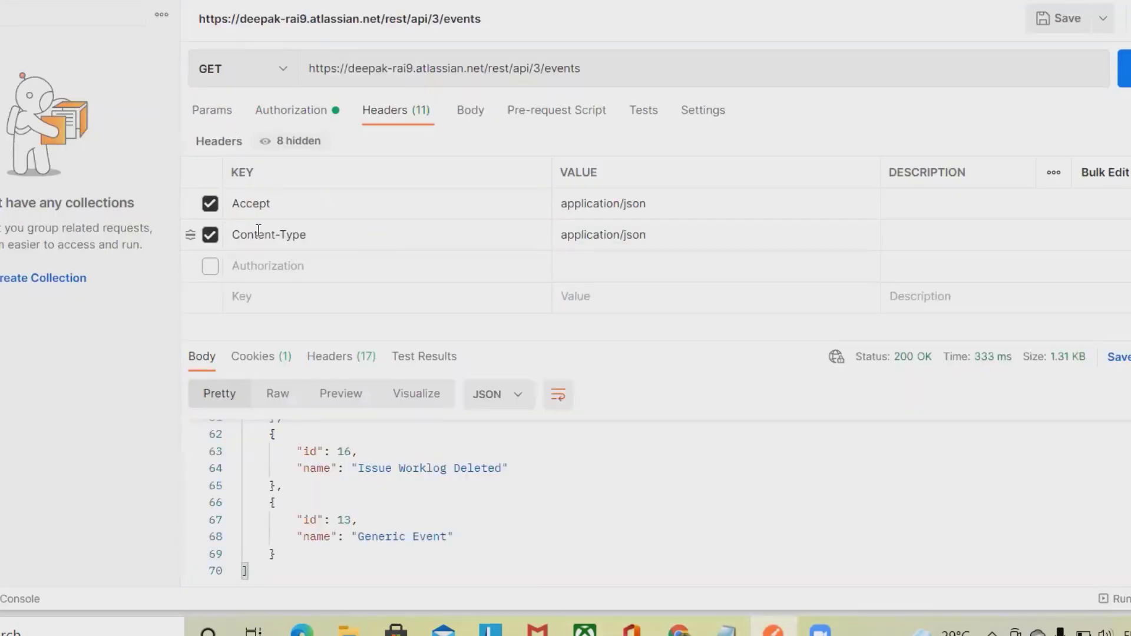
{"action": "mouse_move", "coordinate": [284, 115]}
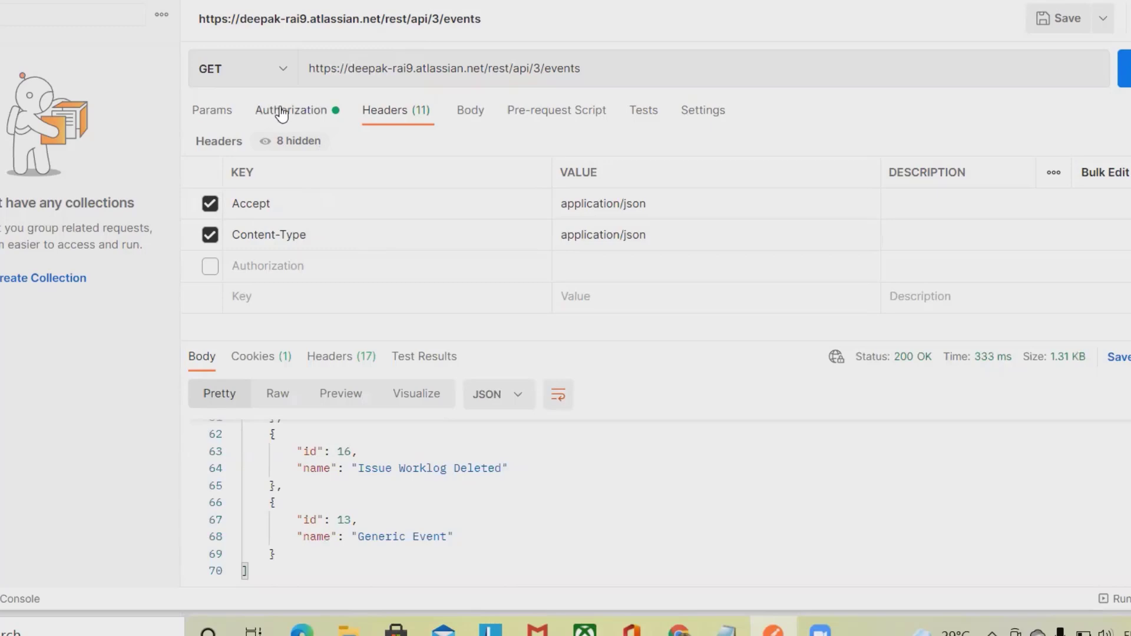
{"action": "left_click", "coordinate": [289, 110]}
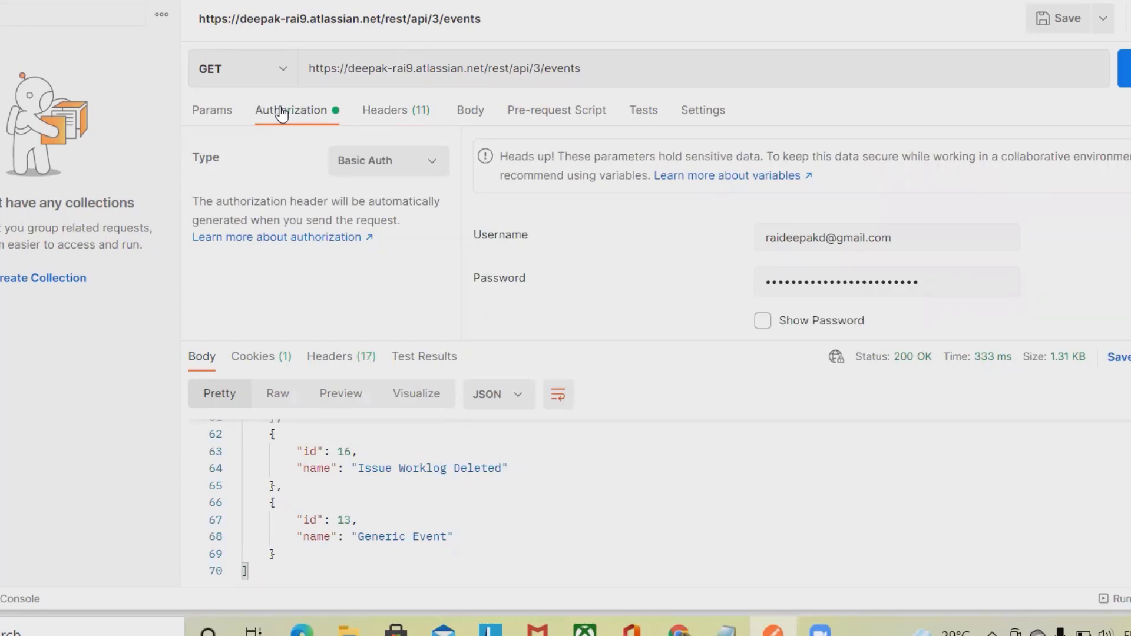
{"action": "left_click", "coordinate": [396, 111]}
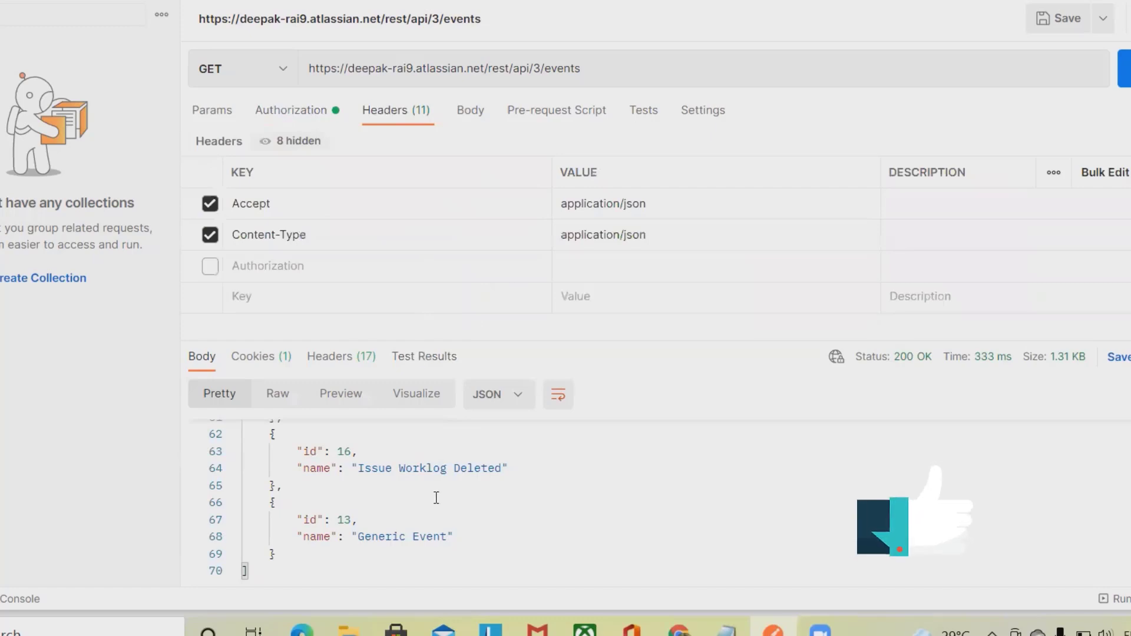
{"action": "mouse_move", "coordinate": [466, 516]}
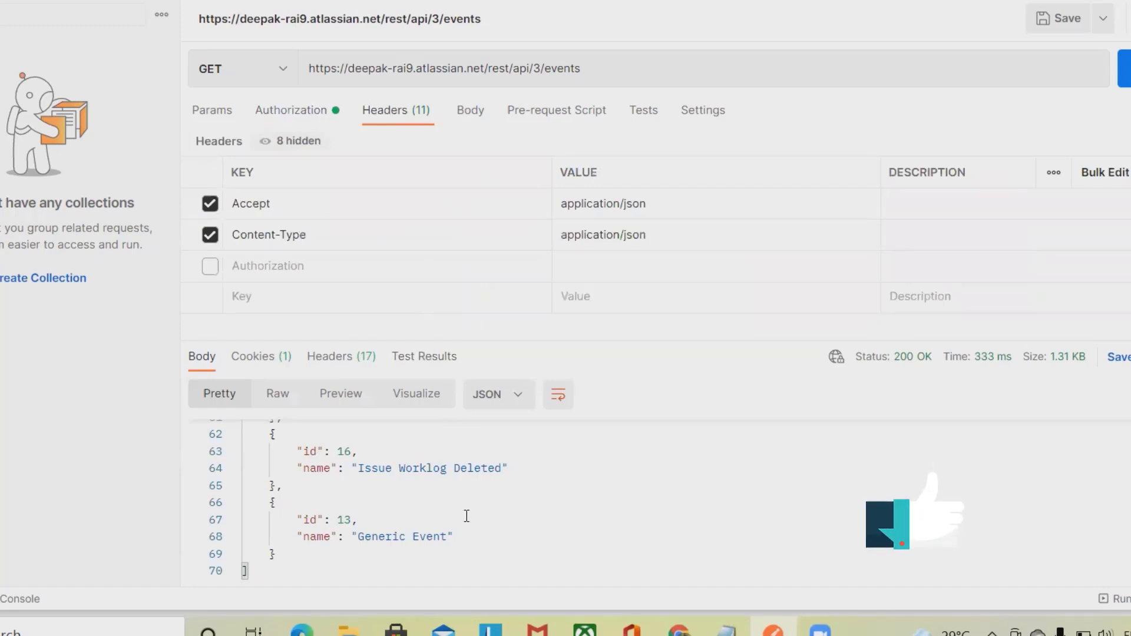